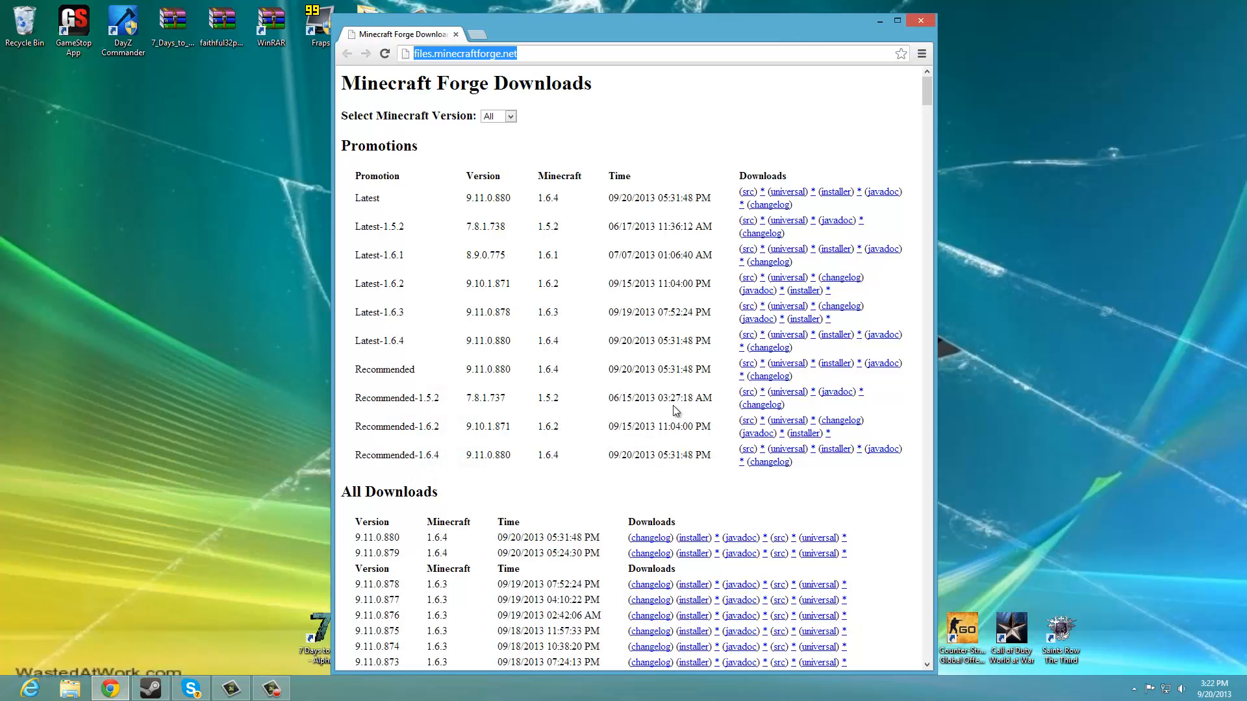
Minimize the Forge Downloads browser window so the Windows desktop shows
{"action": "left_click", "coordinate": [920, 20]}
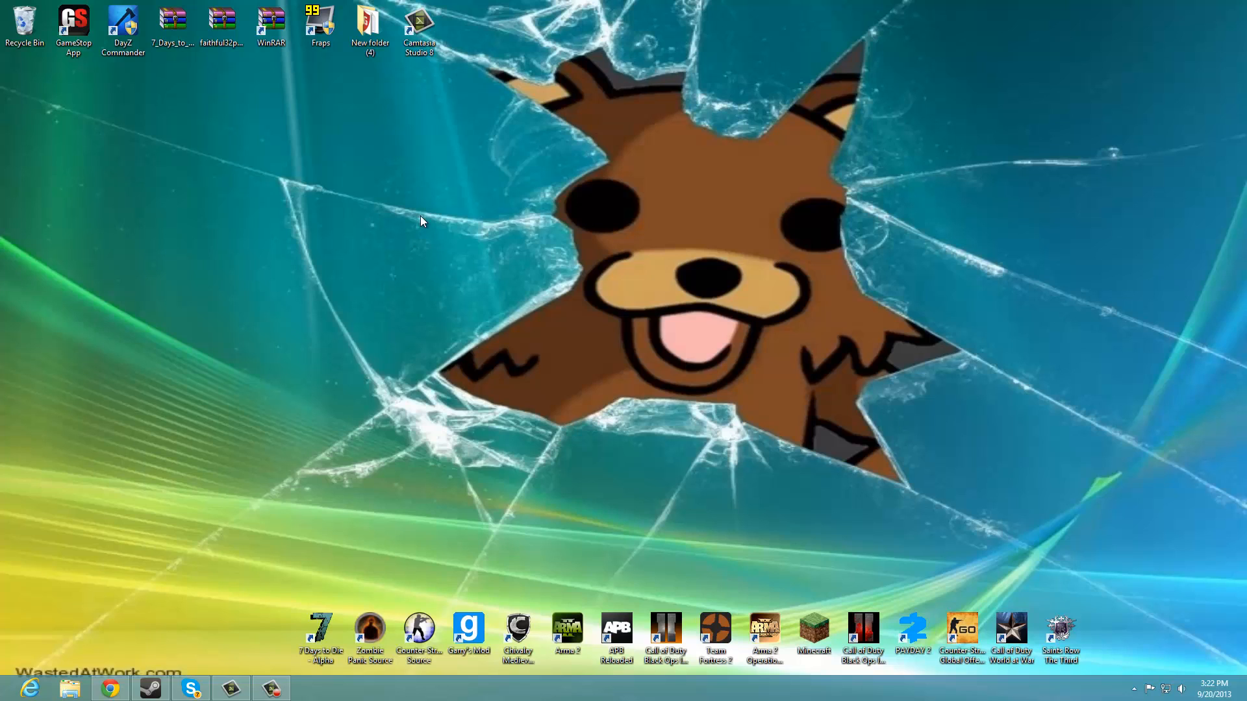
{"action": "mouse_move", "coordinate": [406, 213]}
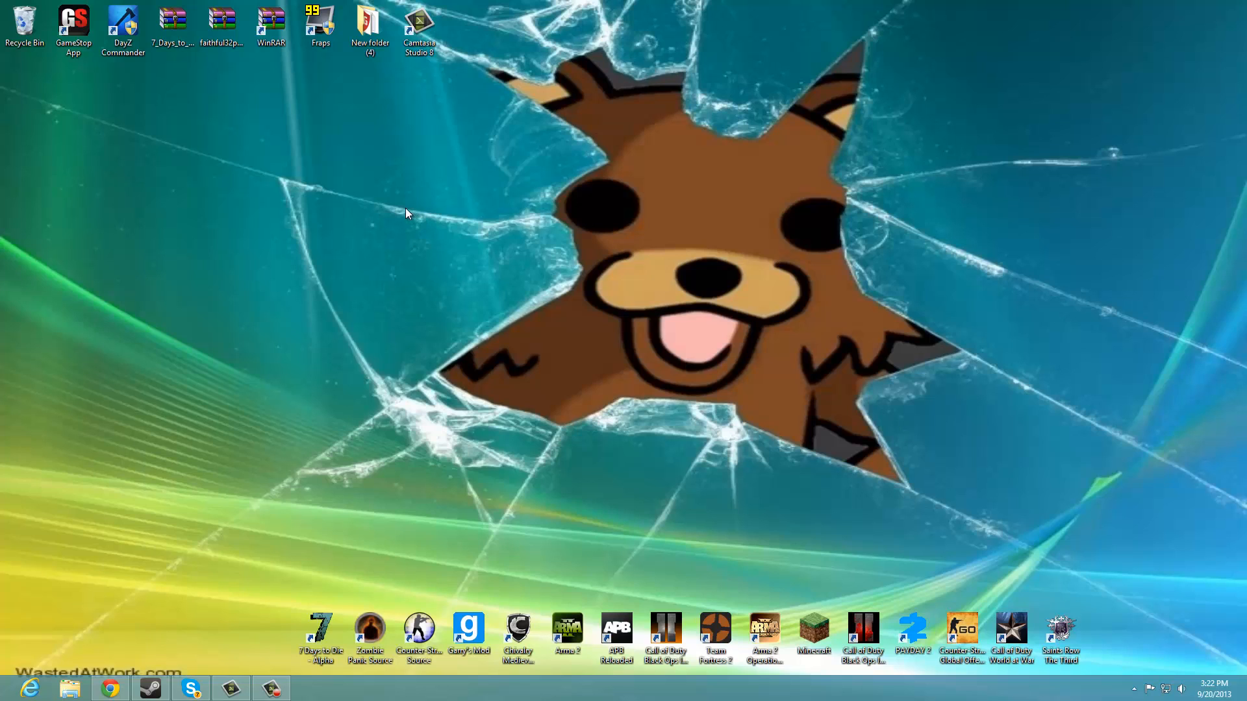
{"action": "mouse_move", "coordinate": [163, 452]}
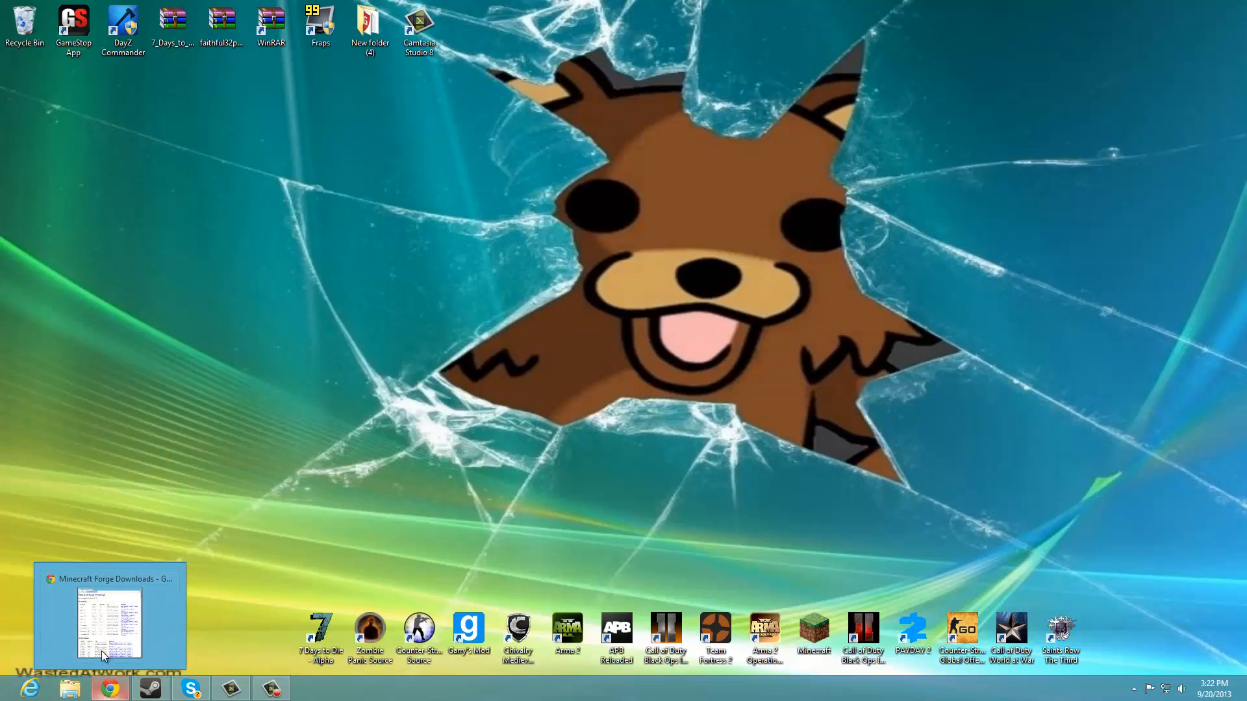
{"action": "mouse_move", "coordinate": [286, 557]}
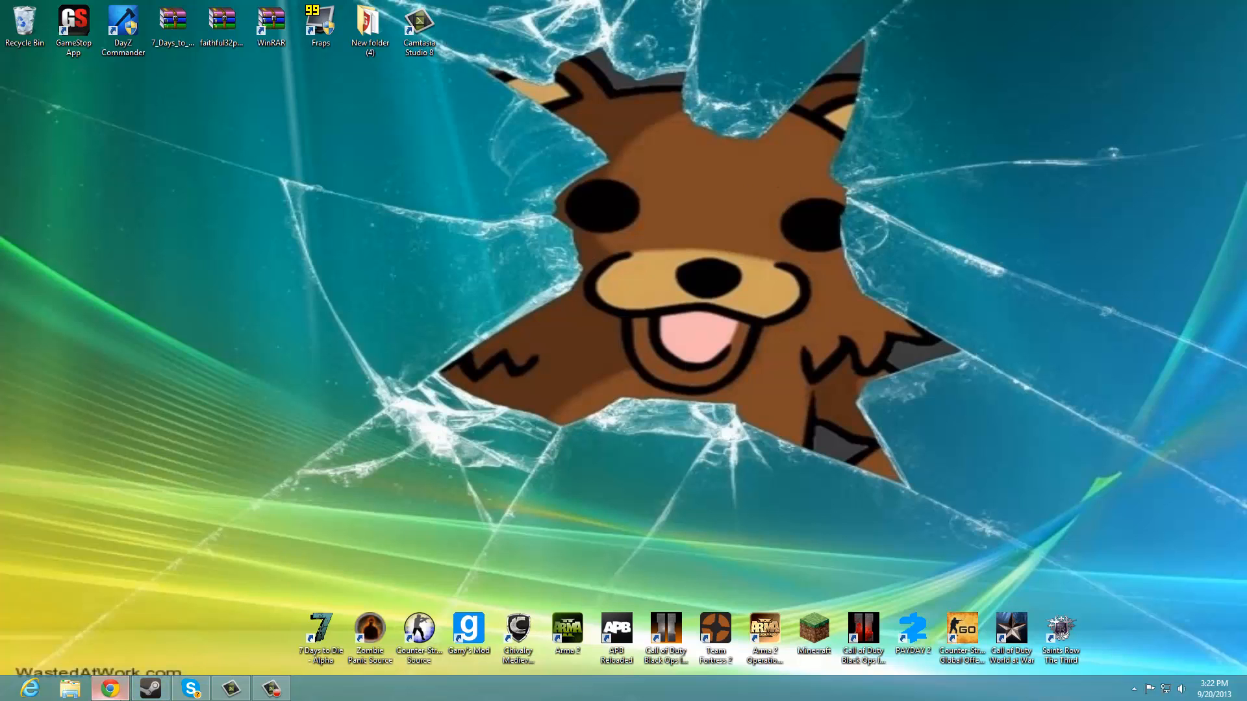
Restore and maximize the browser, then start the Forge 1.6.4 (9.11.0.880) installer download link
{"action": "left_click", "coordinate": [109, 688]}
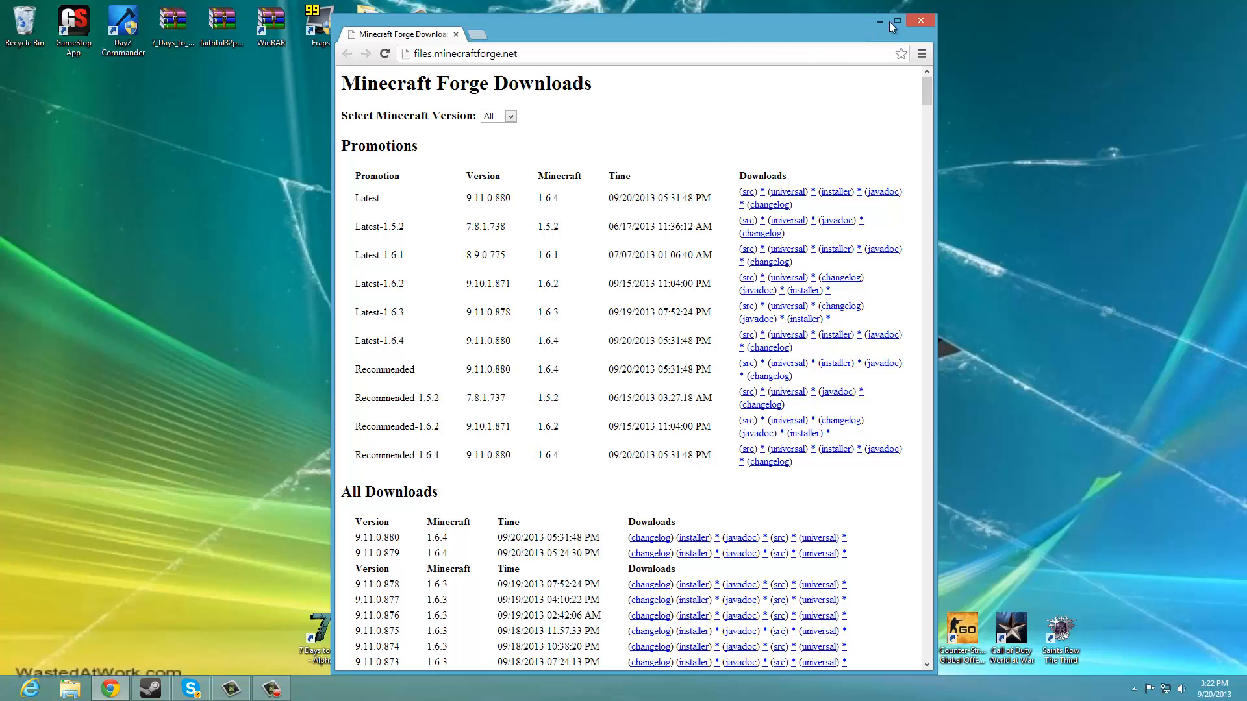
{"action": "left_click", "coordinate": [900, 22]}
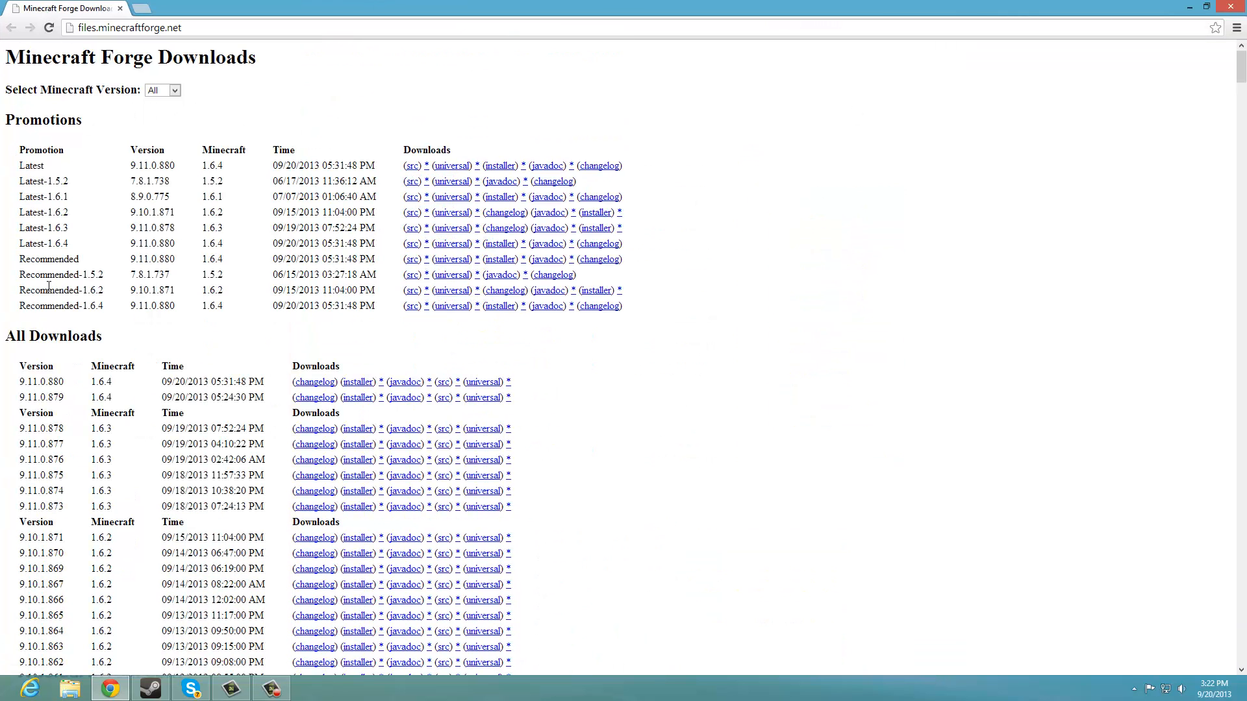
{"action": "double_click", "coordinate": [60, 306]}
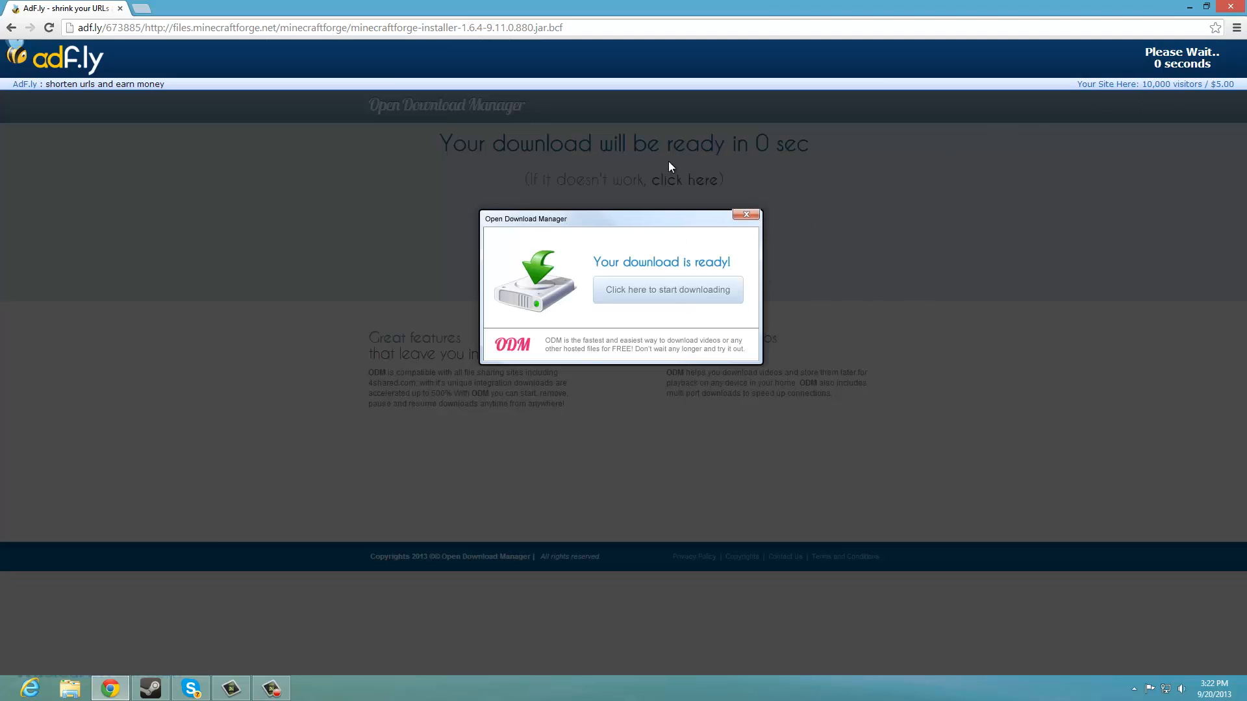
Skip the adf.ly wait page so the Forge 1.6.4 installer jar begins downloading
{"action": "left_click", "coordinate": [666, 288]}
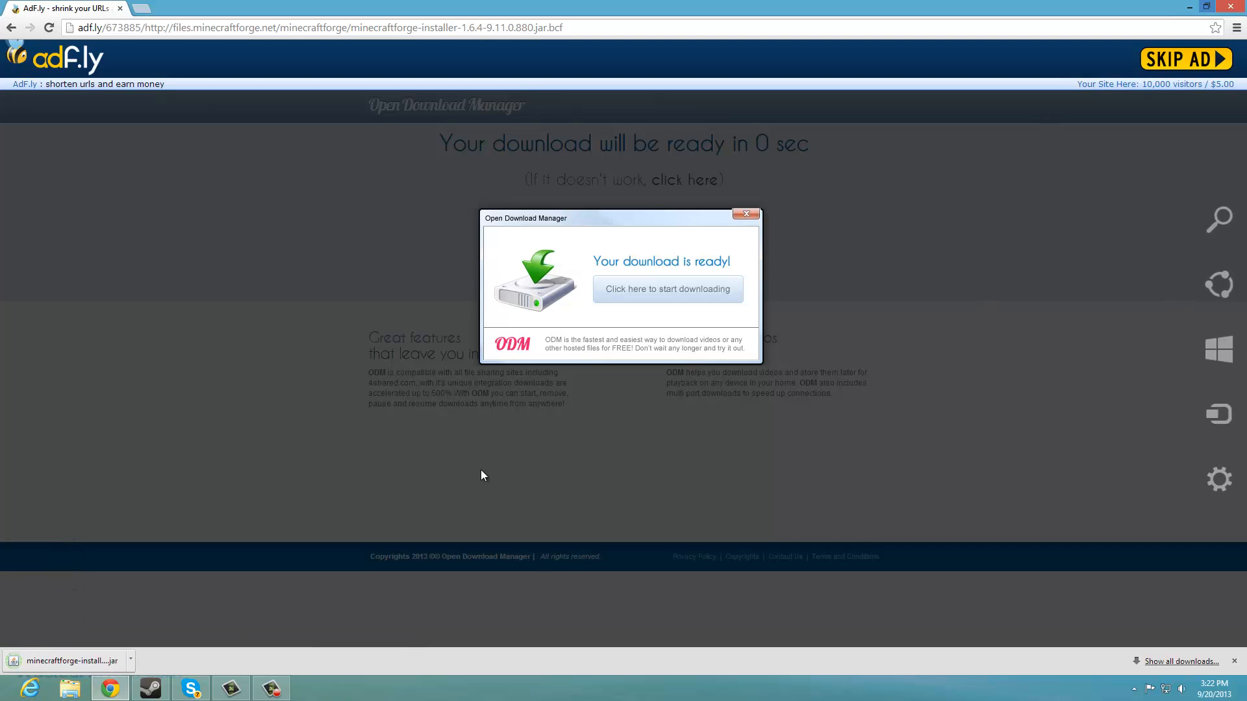
{"action": "mouse_move", "coordinate": [270, 687]}
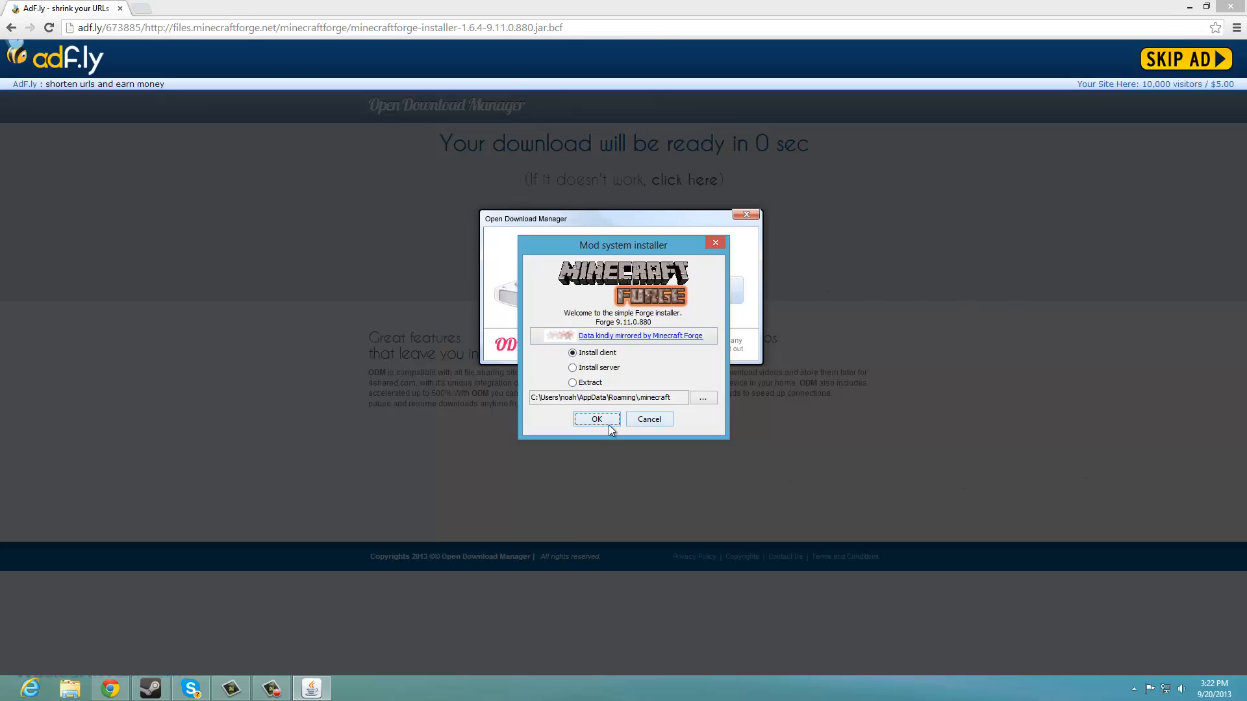
{"action": "mouse_move", "coordinate": [553, 400]}
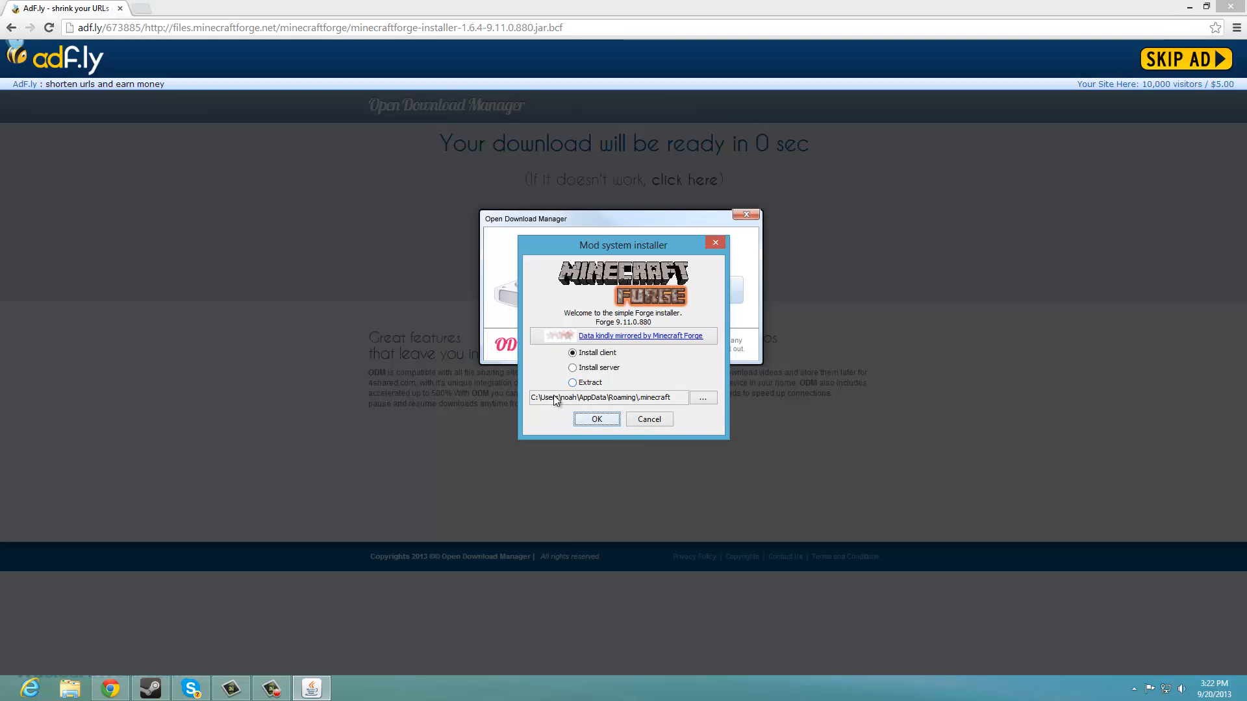
Install Forge 9.11.0.880 with Install client selected and dismiss the Complete message
{"action": "left_click", "coordinate": [596, 419]}
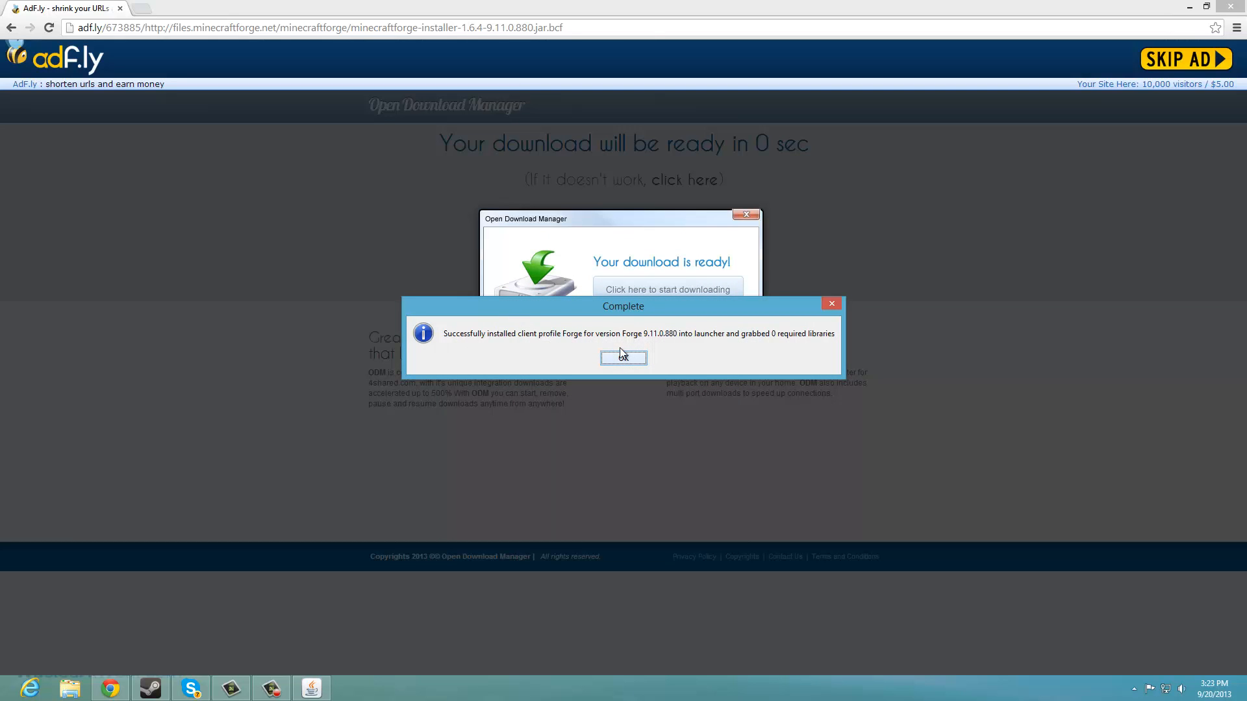
{"action": "left_click", "coordinate": [624, 356]}
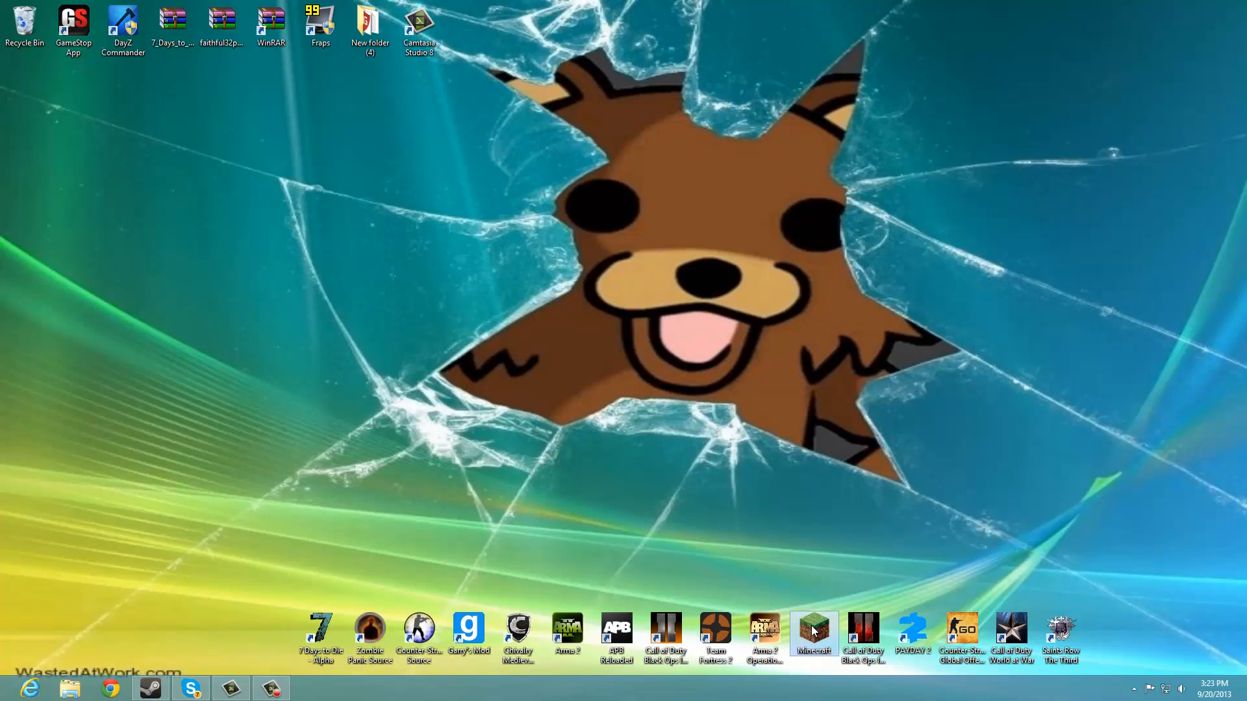
Start the Minecraft Launcher and continue with the already logged-in account via Play
{"action": "double_click", "coordinate": [812, 632]}
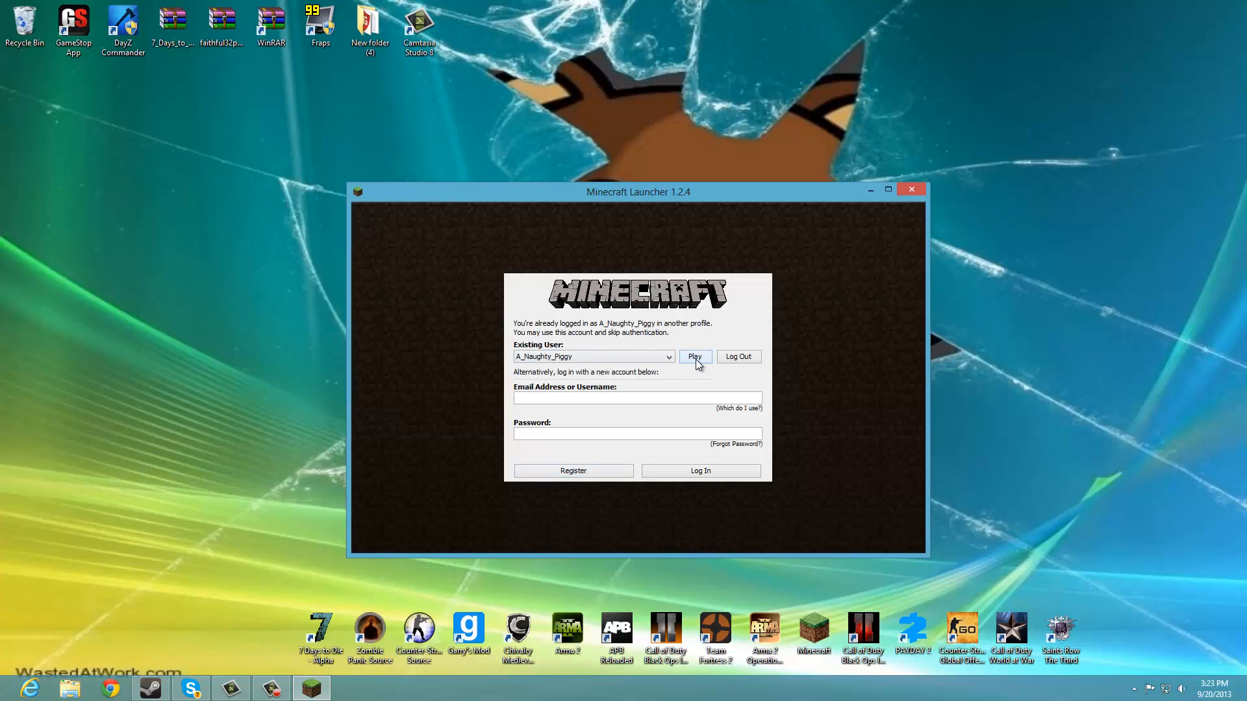
{"action": "left_click", "coordinate": [694, 356]}
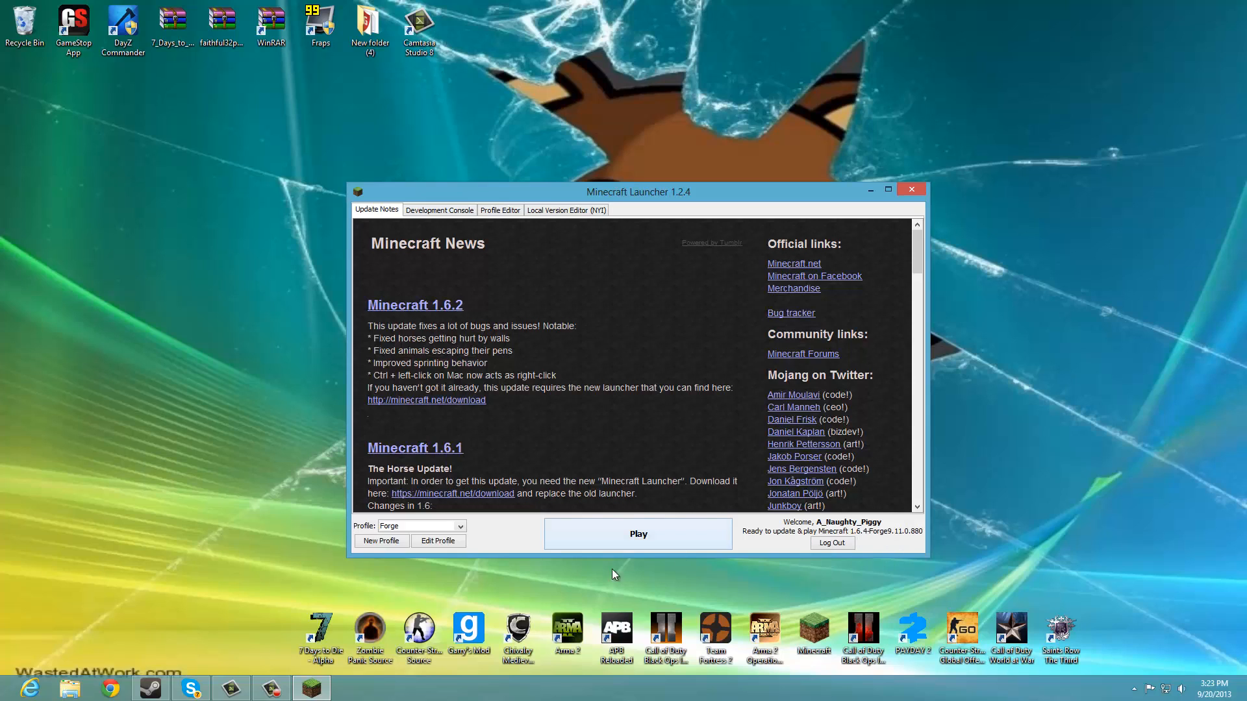
{"action": "mouse_move", "coordinate": [509, 504]}
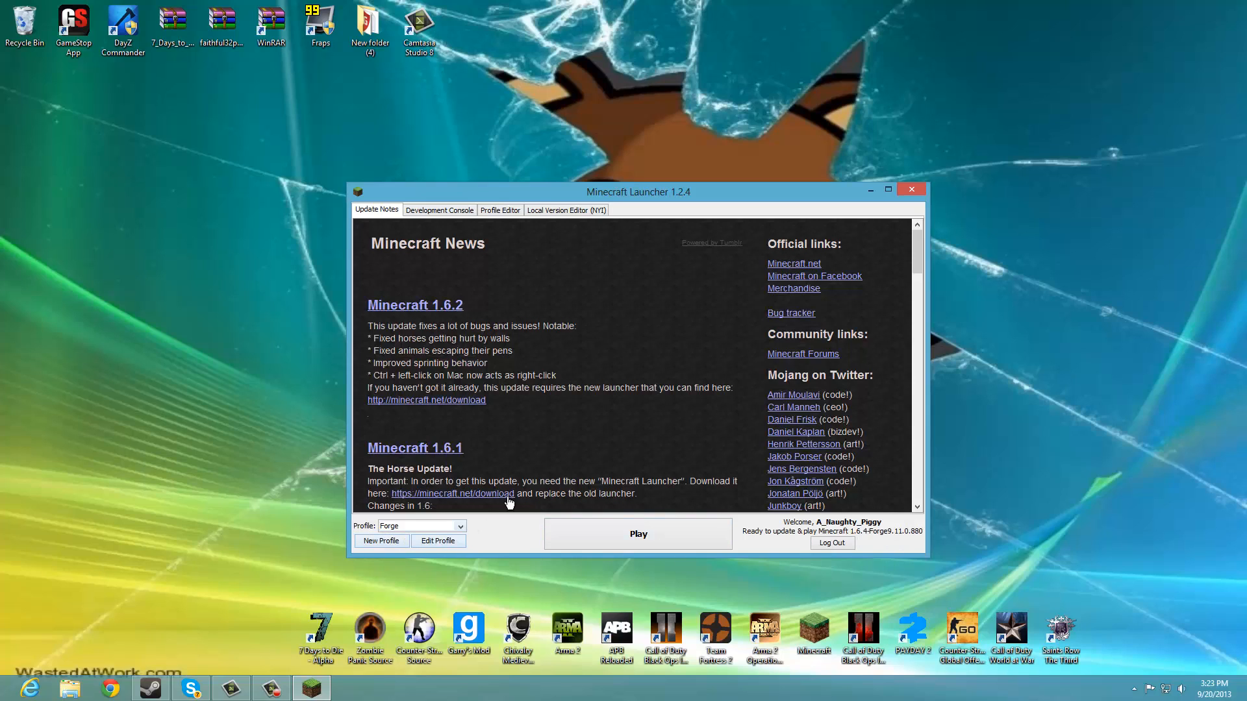
{"action": "mouse_move", "coordinate": [499, 187]}
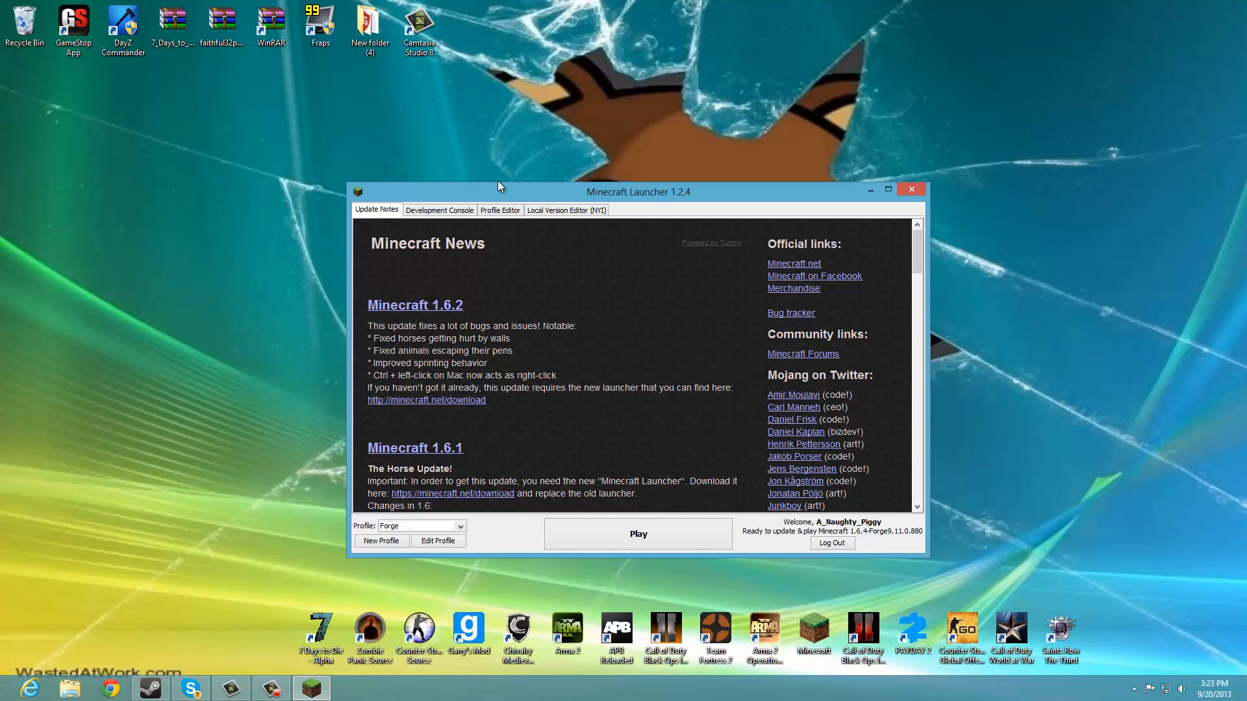